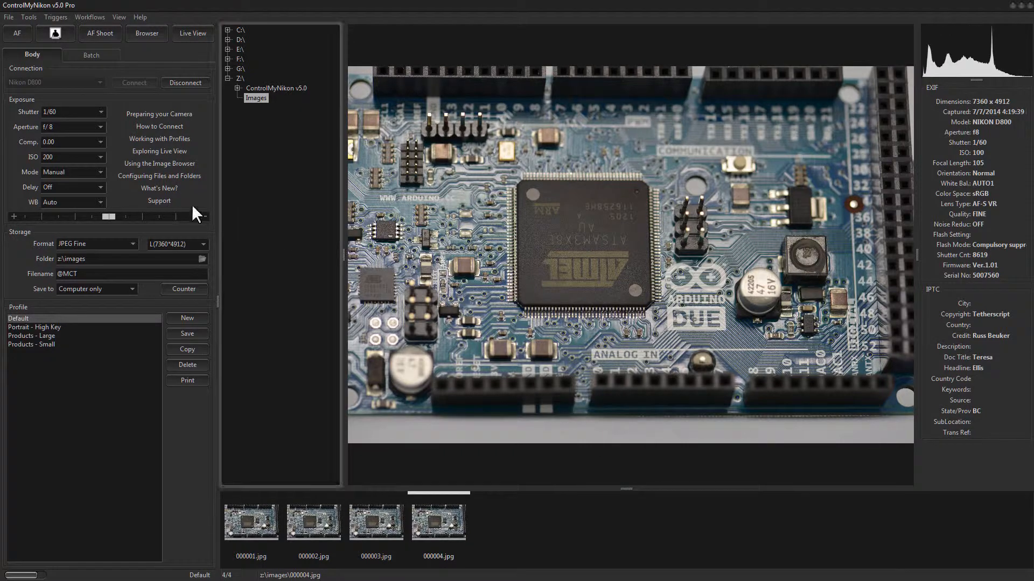
{"action": "mouse_move", "coordinate": [89, 73]}
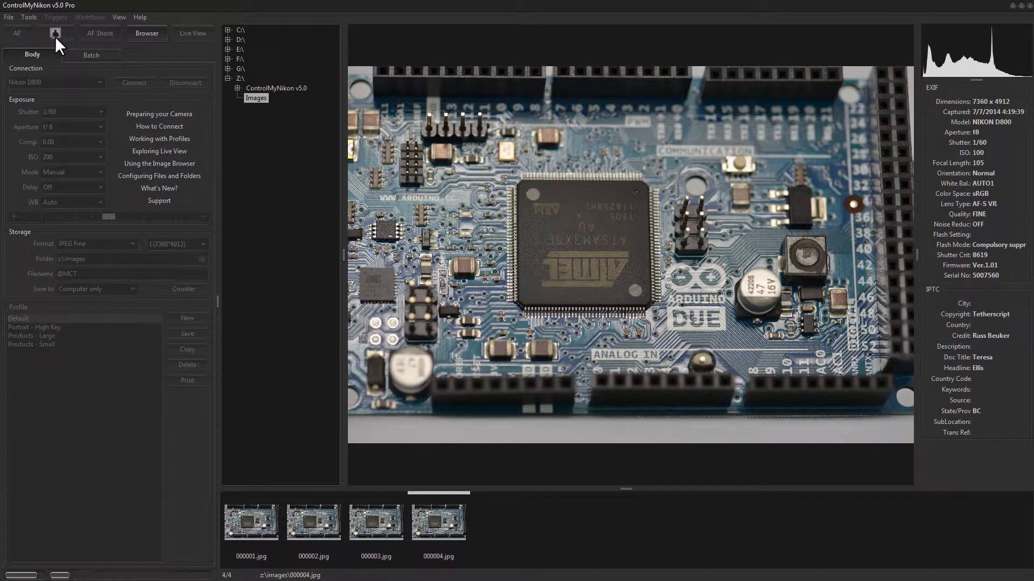
Visit live view and back, then open Tools > Shortcuts and scroll its action list
{"action": "left_click", "coordinate": [99, 33]}
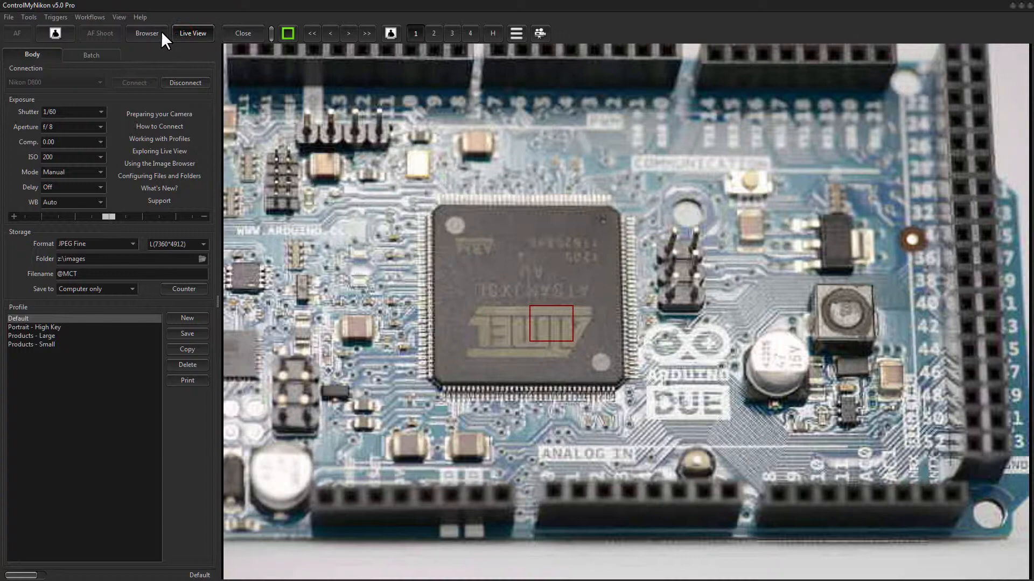
{"action": "left_click", "coordinate": [146, 33]}
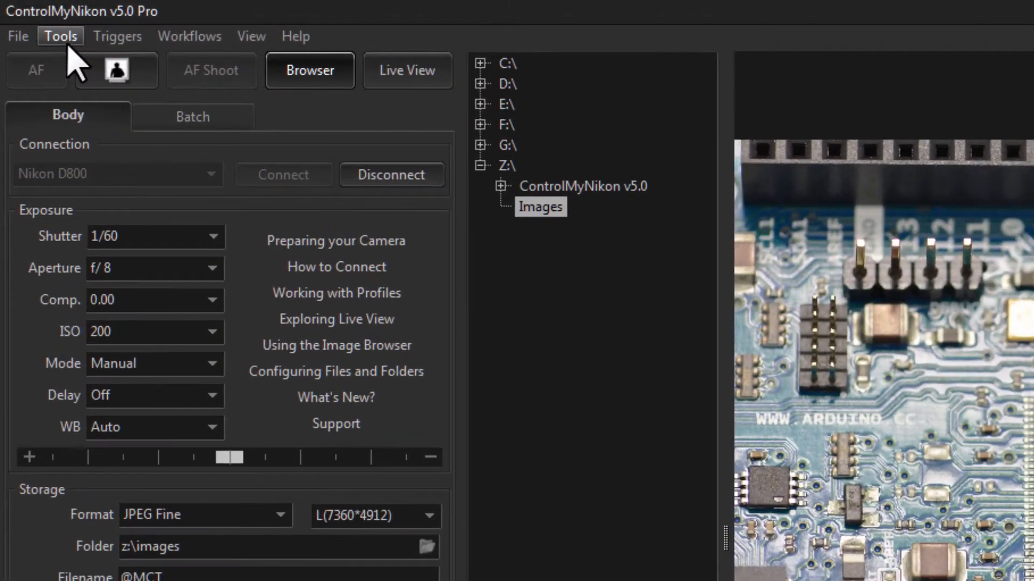
{"action": "left_click", "coordinate": [60, 36]}
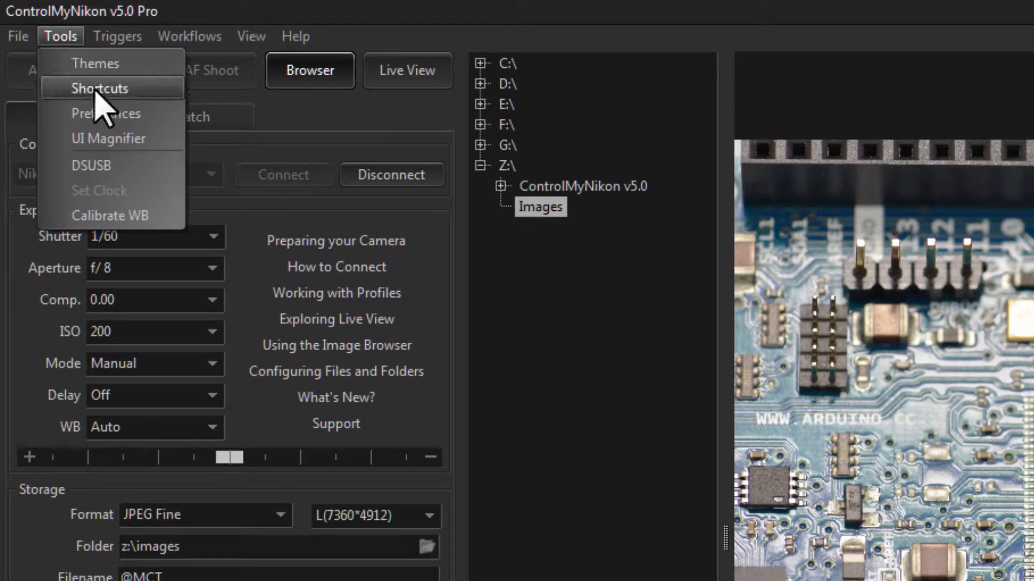
{"action": "mouse_move", "coordinate": [158, 105]}
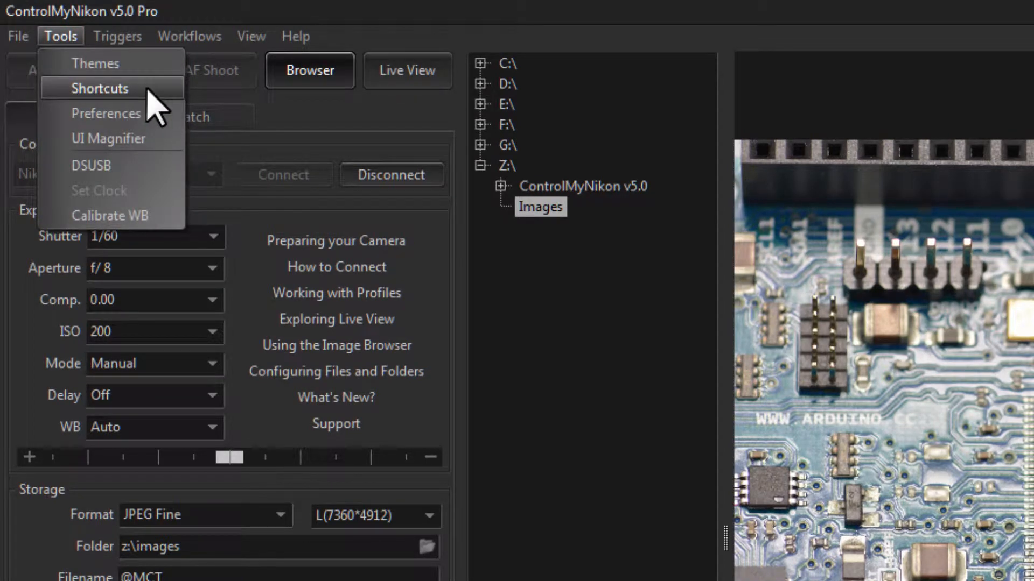
{"action": "left_click", "coordinate": [99, 88]}
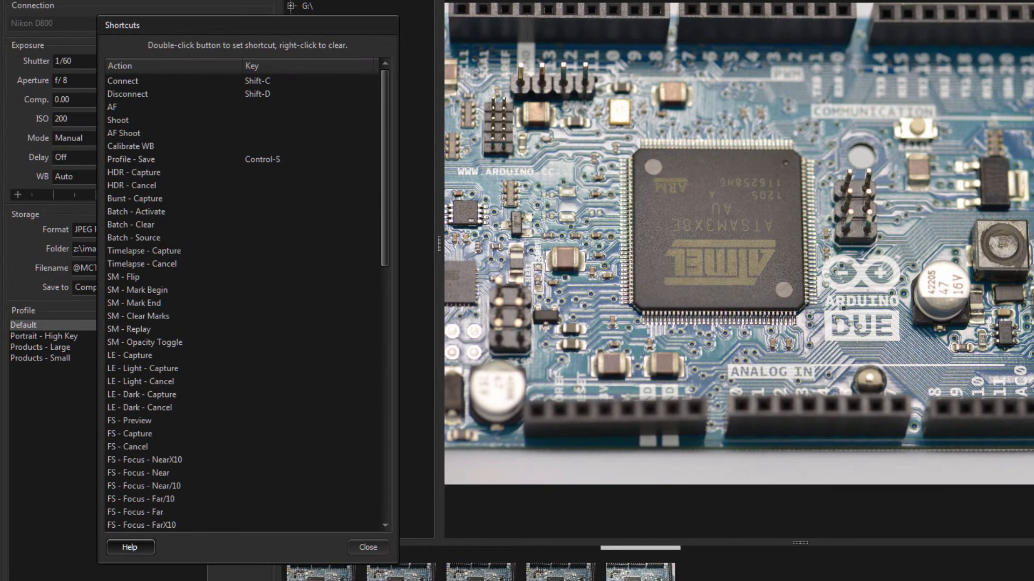
{"action": "mouse_move", "coordinate": [46, 35]}
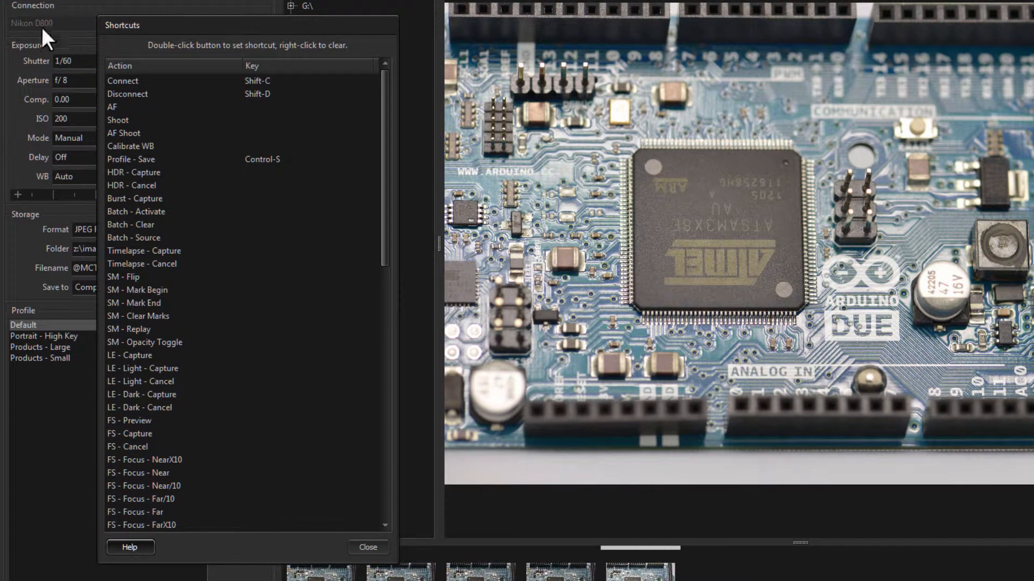
{"action": "scroll", "scroll_direction": "down", "scroll_amount": 3}
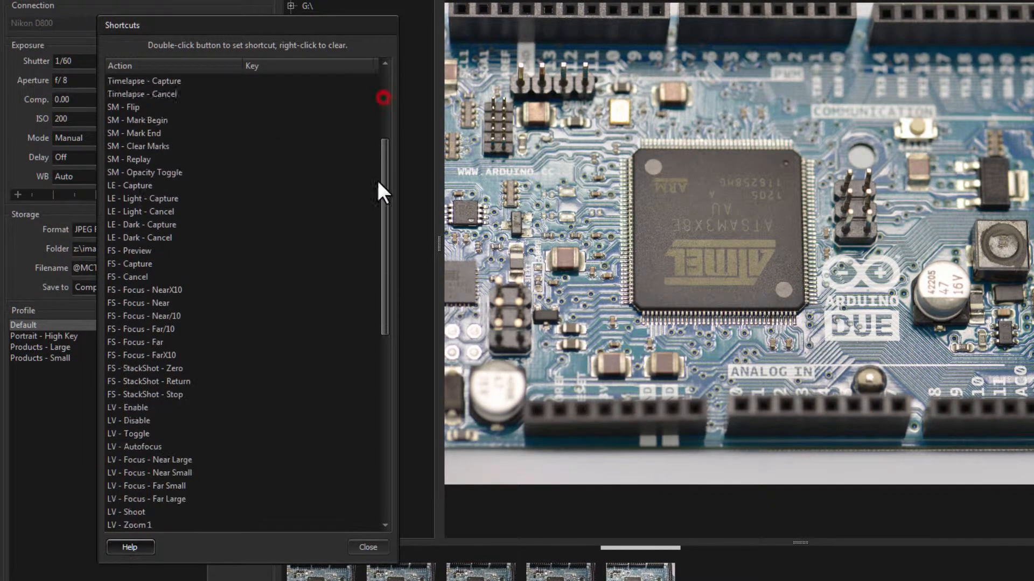
{"action": "scroll", "scroll_direction": "down", "scroll_amount": 3}
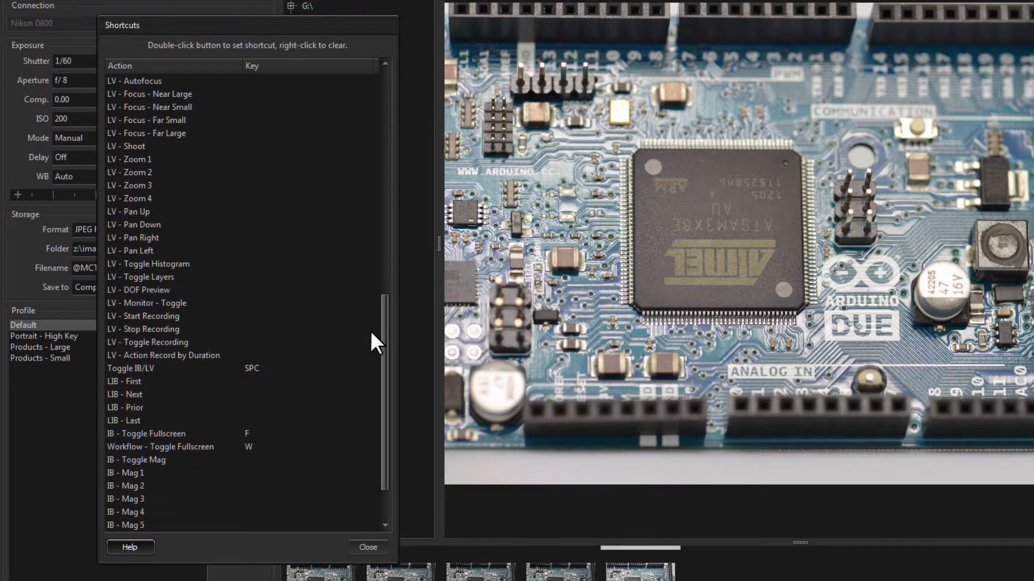
{"action": "scroll", "scroll_direction": "up", "scroll_amount": 3}
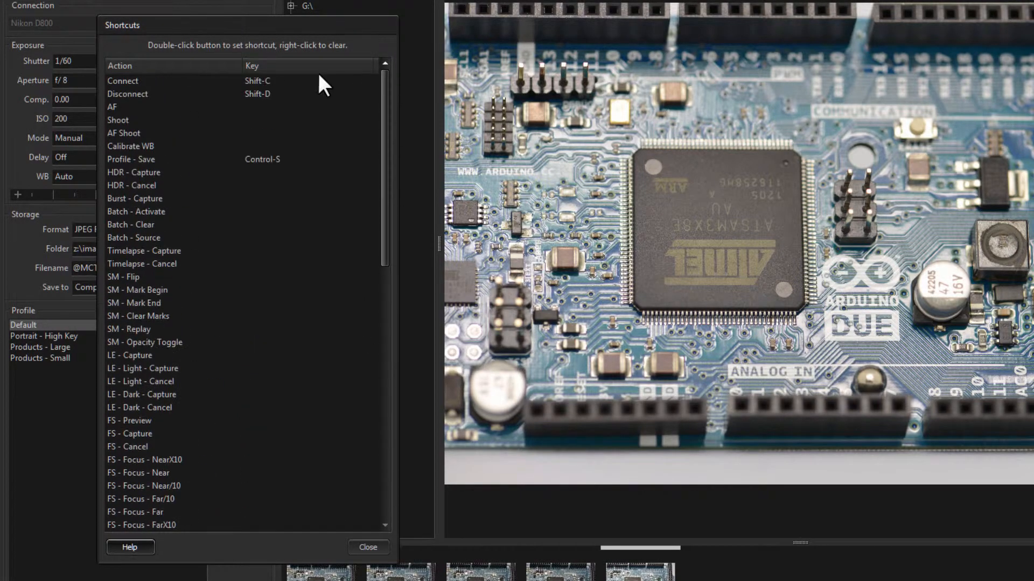
{"action": "mouse_move", "coordinate": [138, 192]}
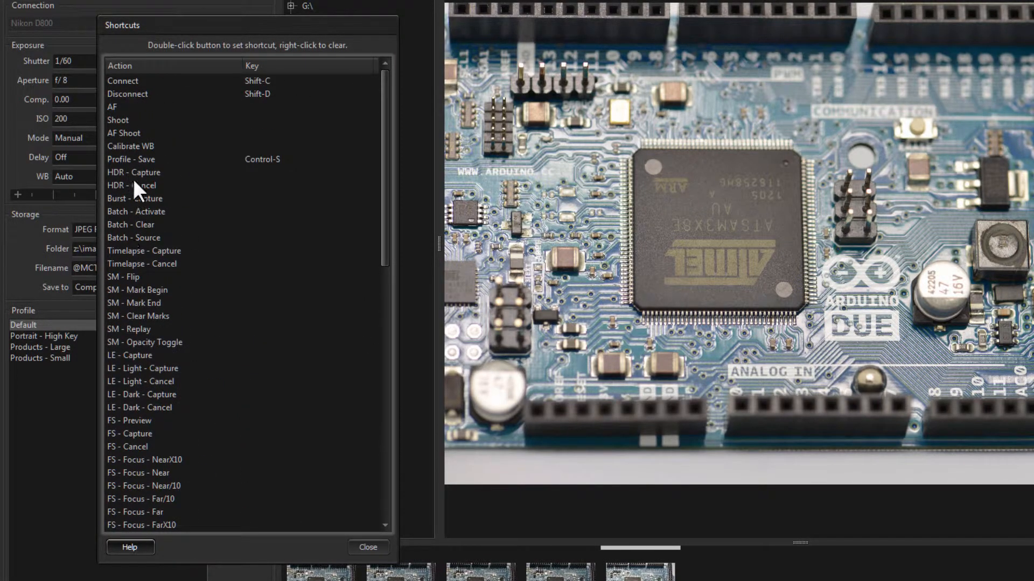
{"action": "mouse_move", "coordinate": [388, 132]}
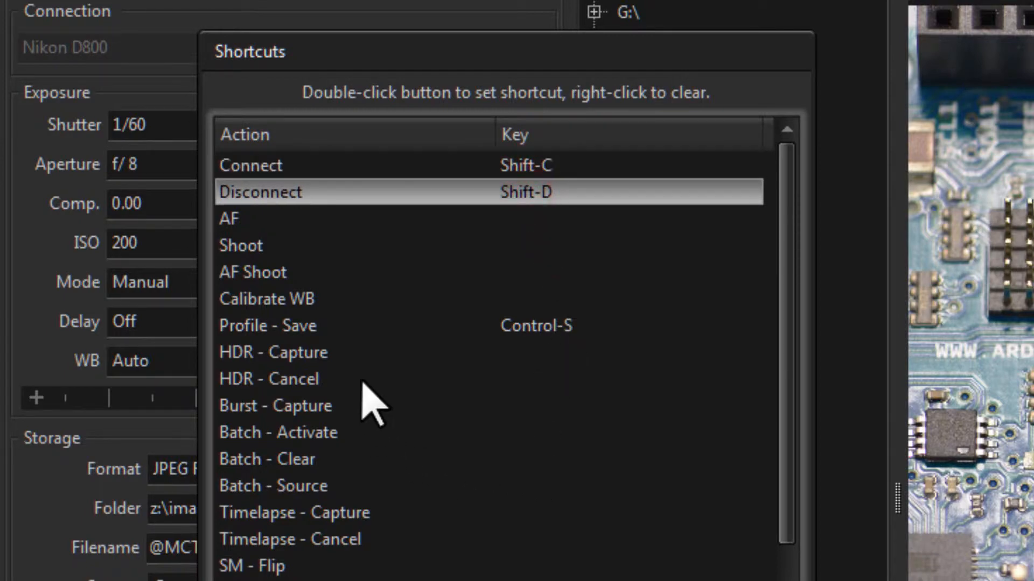
{"action": "mouse_move", "coordinate": [366, 475]}
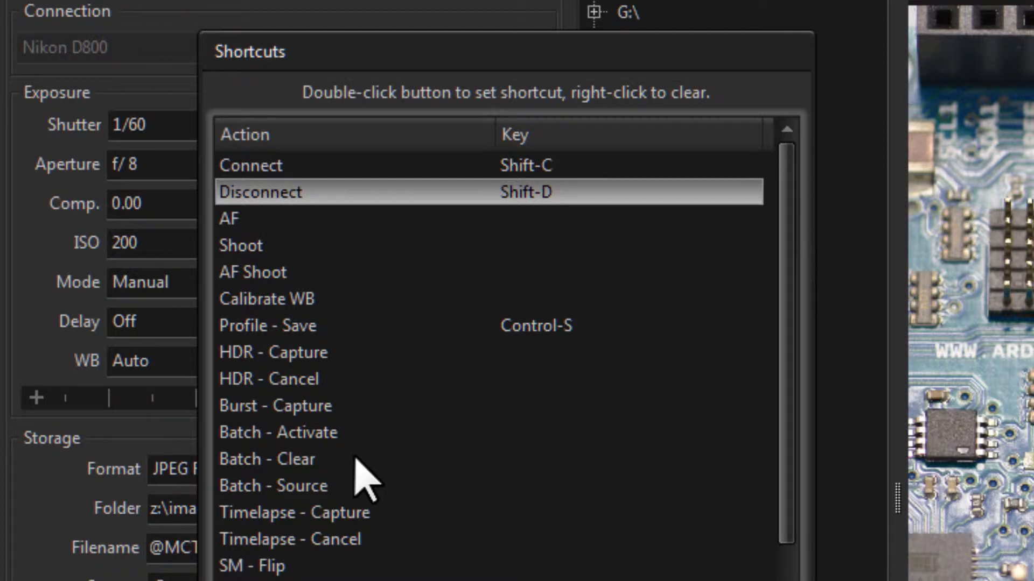
{"action": "mouse_move", "coordinate": [797, 461]}
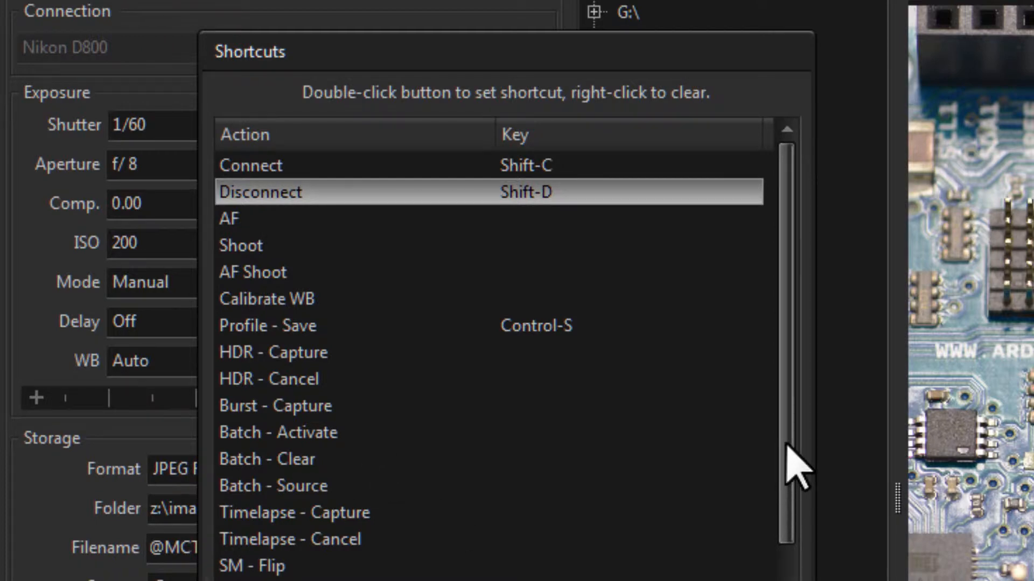
{"action": "mouse_move", "coordinate": [321, 271]}
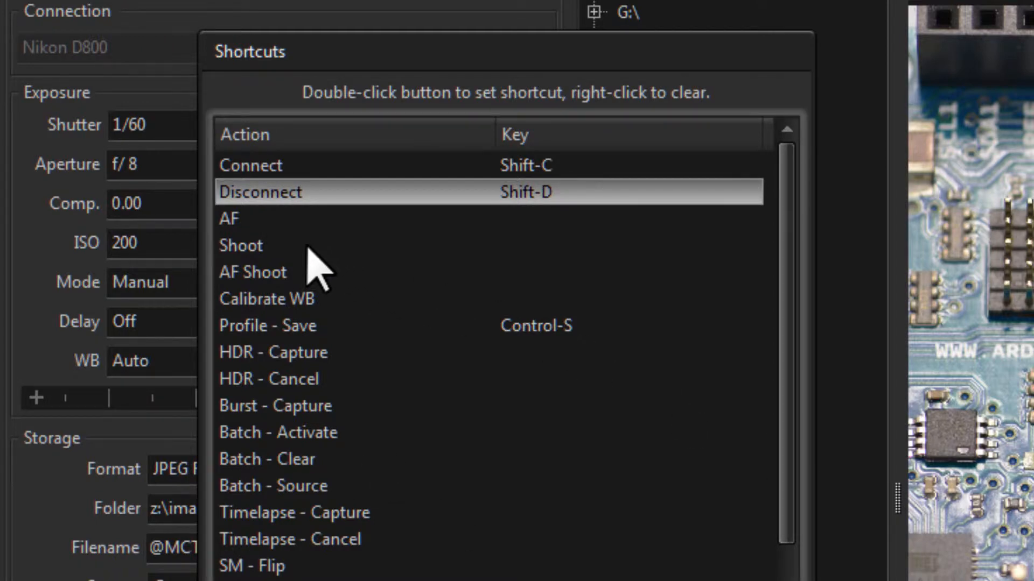
Assign F5 as the keyboard shortcut for the Shoot action
{"action": "left_click", "coordinate": [240, 245]}
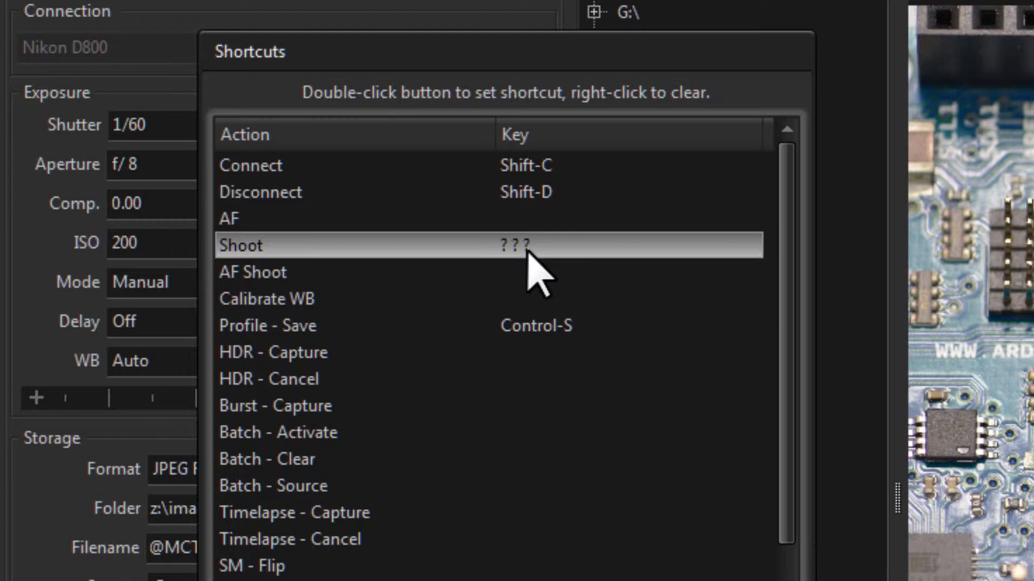
{"action": "key", "text": "f5"}
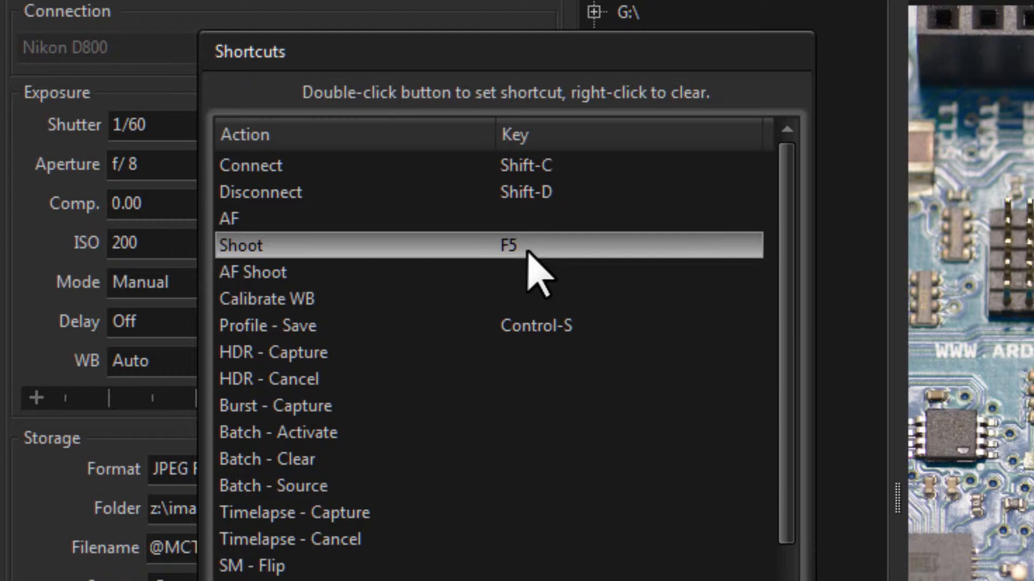
{"action": "key", "text": "F6"}
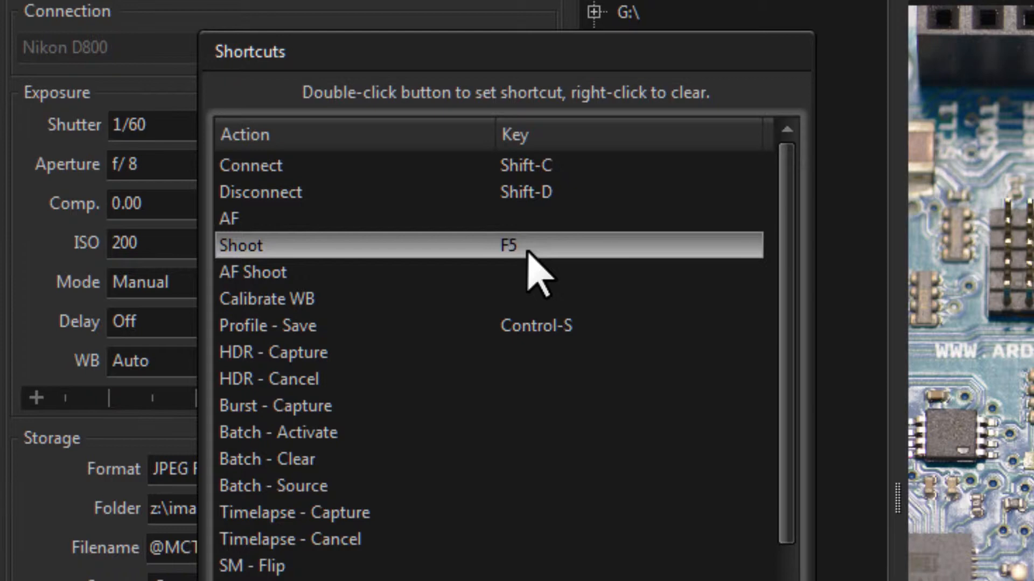
{"action": "mouse_move", "coordinate": [557, 271]}
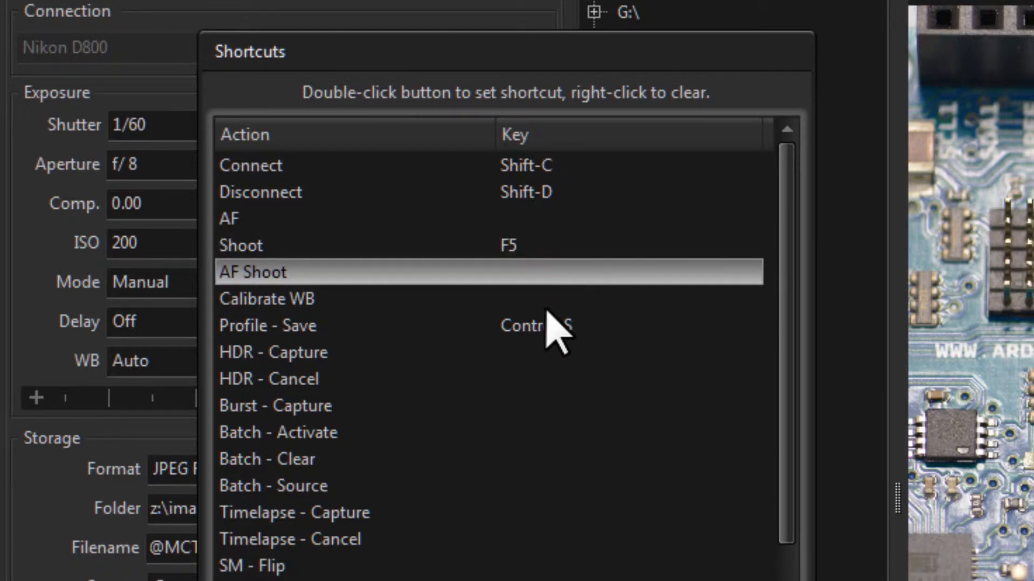
{"action": "mouse_move", "coordinate": [564, 257]}
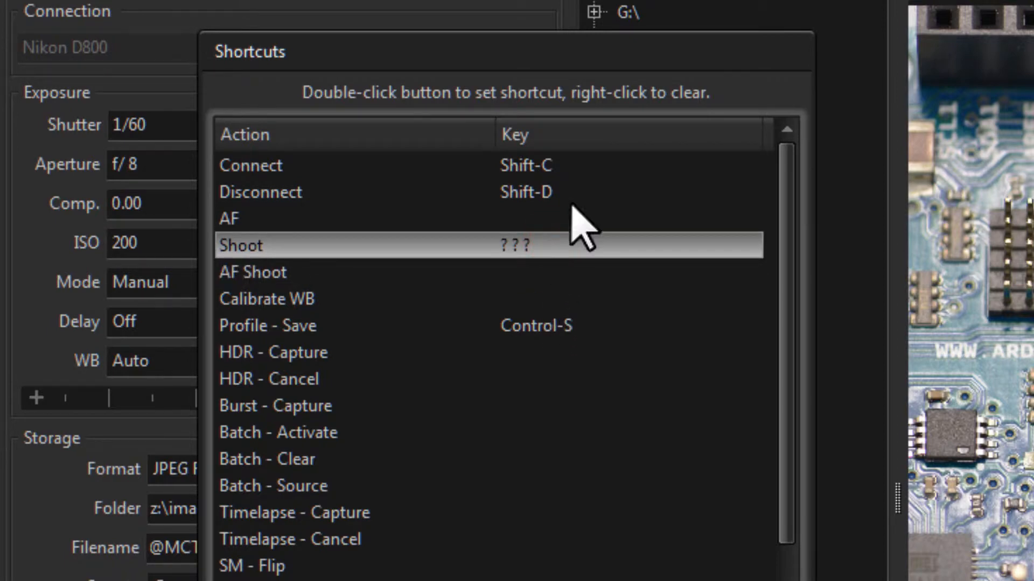
Clear the key assigned to the Shoot row in the Shortcuts list
{"action": "right_click", "coordinate": [514, 246]}
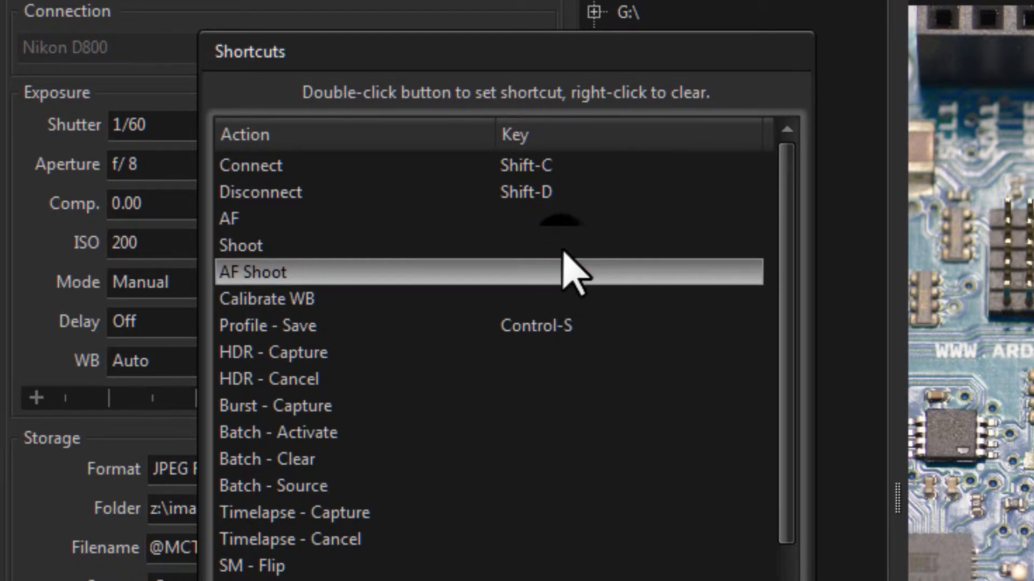
{"action": "left_click", "coordinate": [564, 245]}
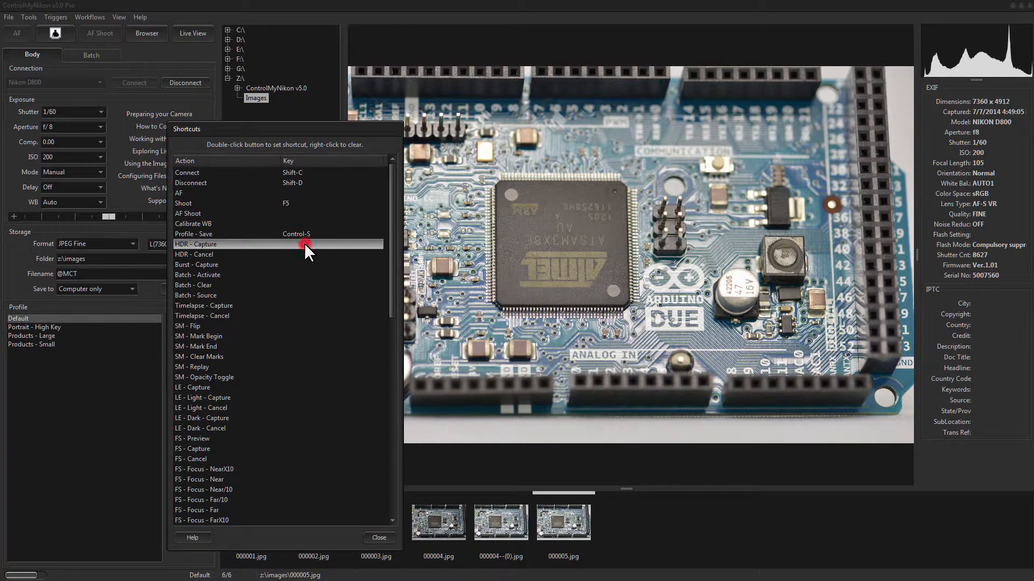
{"action": "mouse_move", "coordinate": [293, 257]}
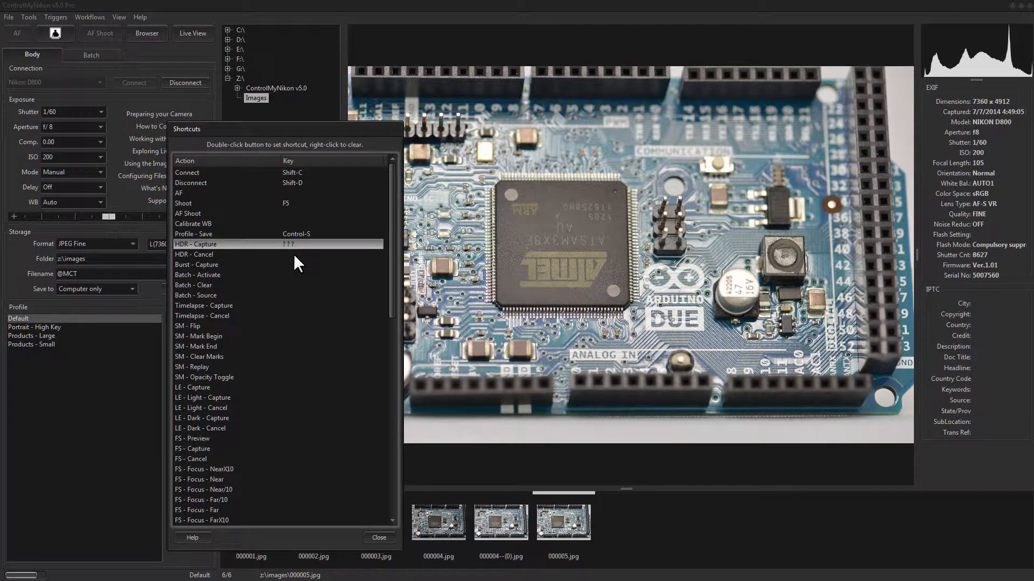
{"action": "mouse_move", "coordinate": [296, 254]}
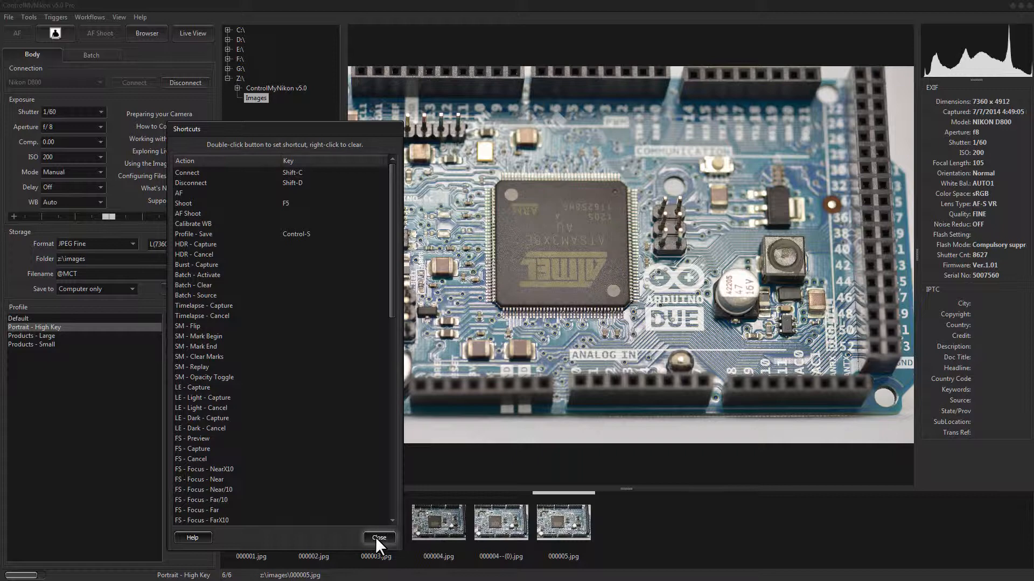
Close the Shortcuts dialog to return to the main window with Portrait - High Key active
{"action": "left_click", "coordinate": [379, 537]}
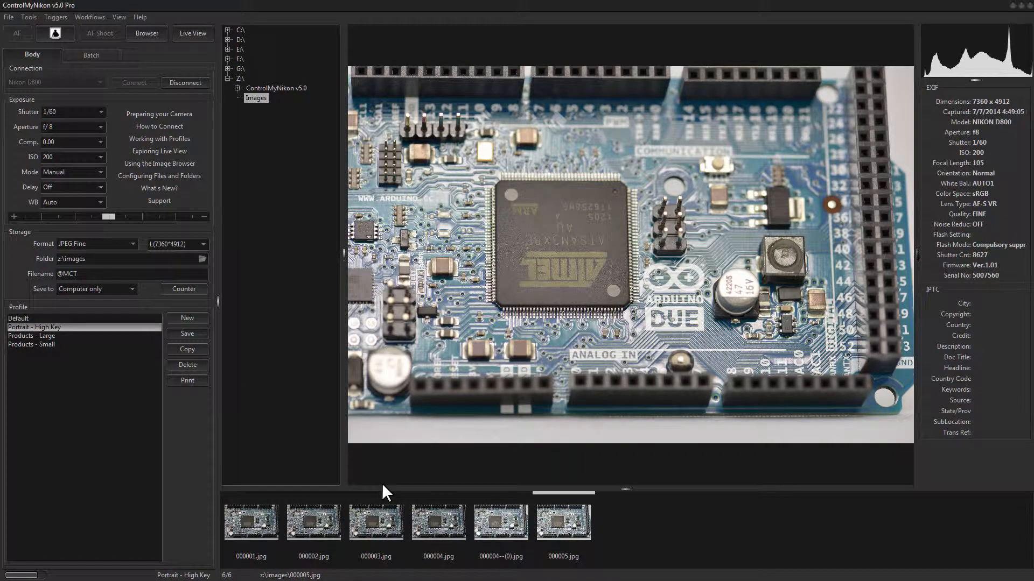